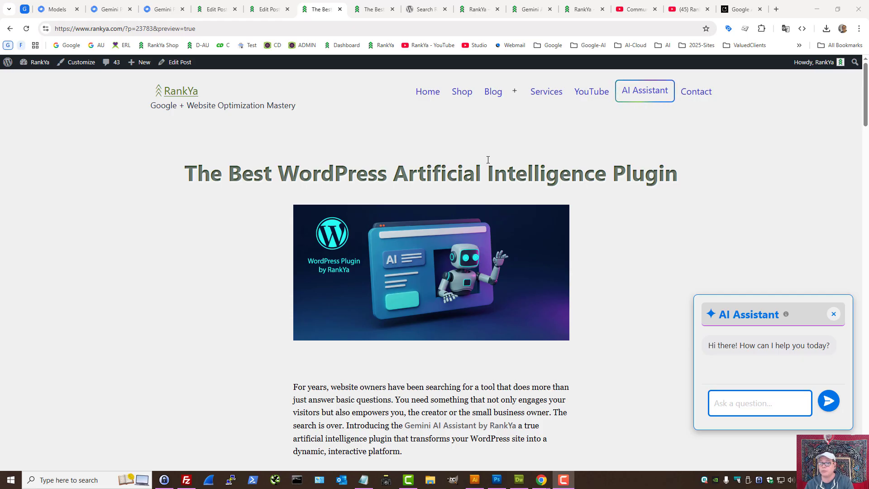
Check the plugin directory results for AI chatbot, then show the Gemini chatbot plugin blog post
left_click(426, 9)
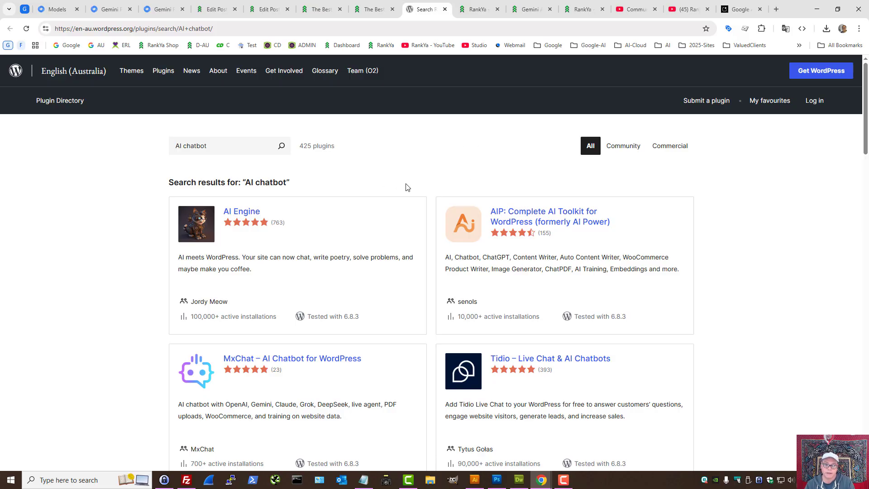
left_click(371, 9)
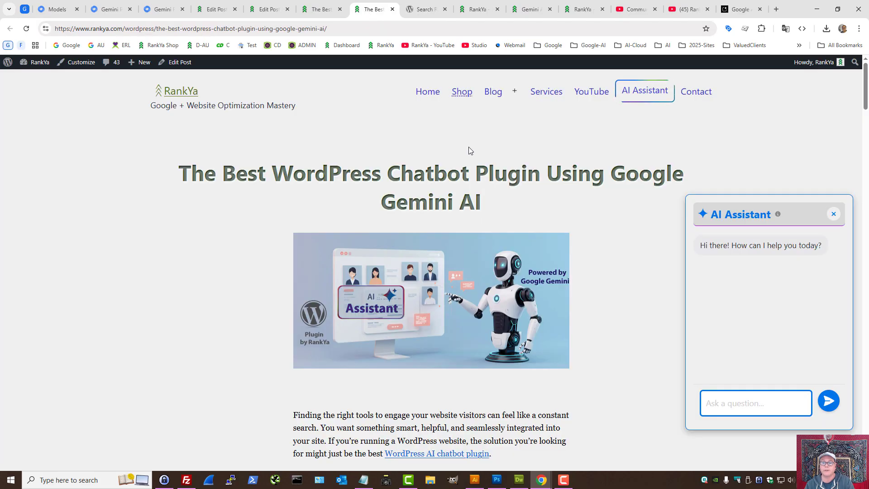
mouse_move(456, 167)
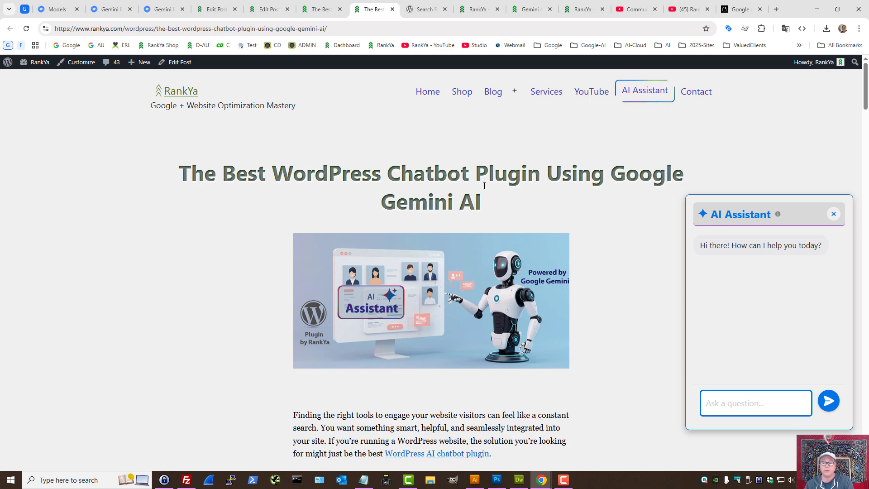
mouse_move(733, 217)
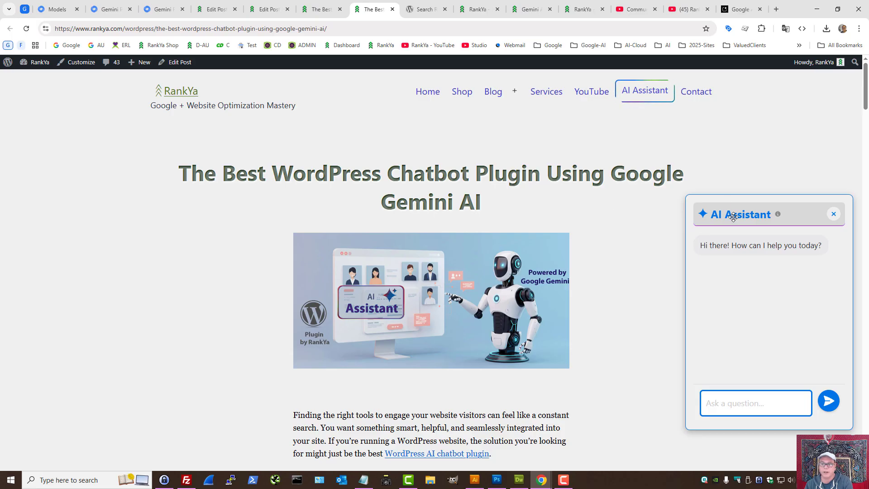
mouse_move(635, 211)
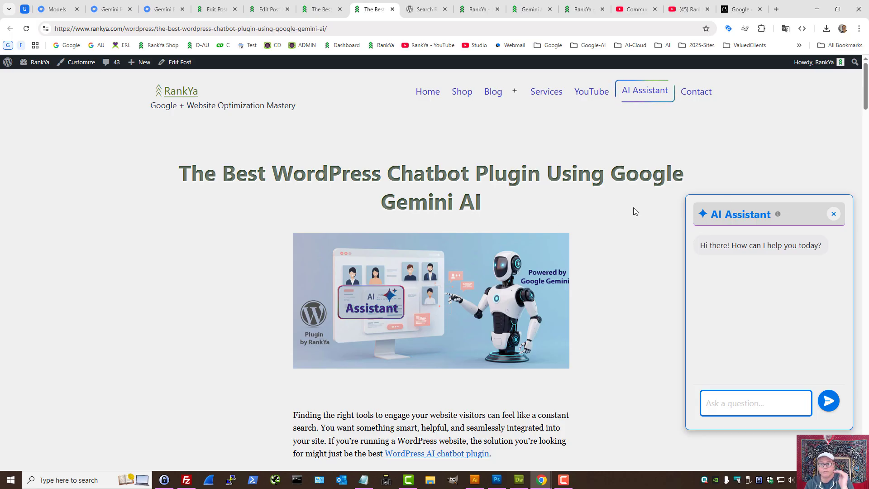
mouse_move(561, 196)
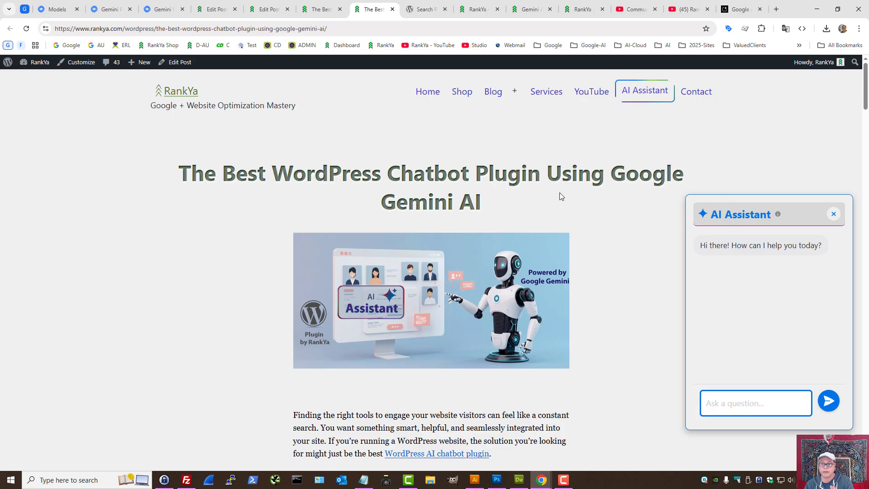
mouse_move(560, 192)
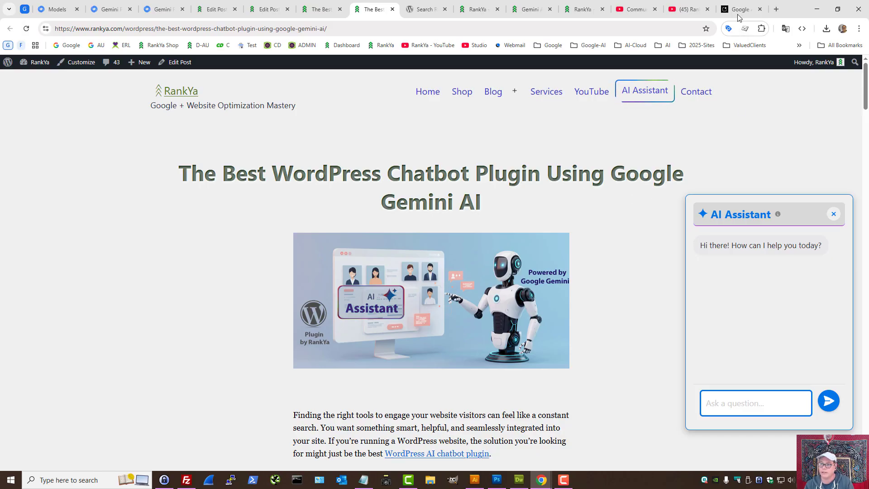
Check the Google AI Studio API keys list with its free-tier key, then return to the chatbot post
left_click(738, 9)
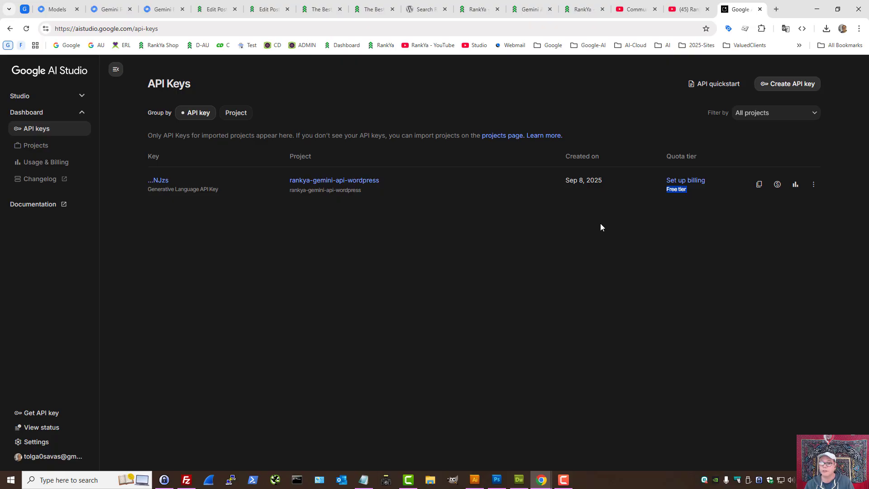
mouse_move(464, 174)
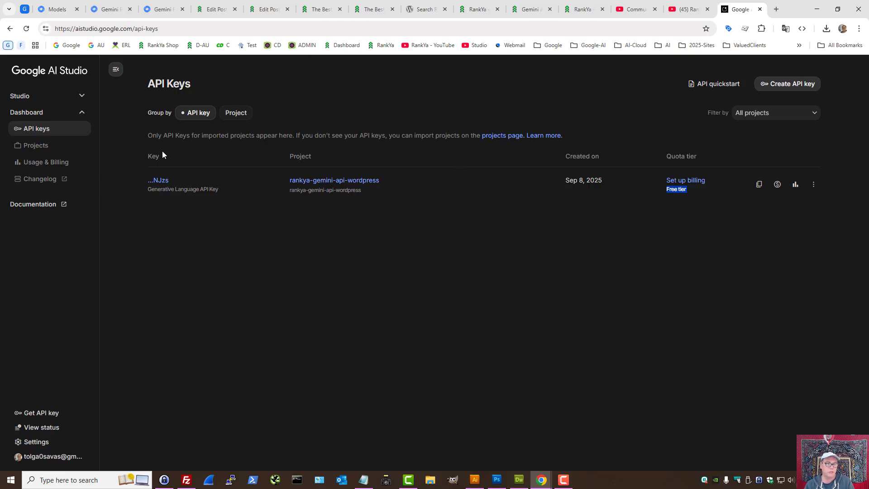
mouse_move(45, 134)
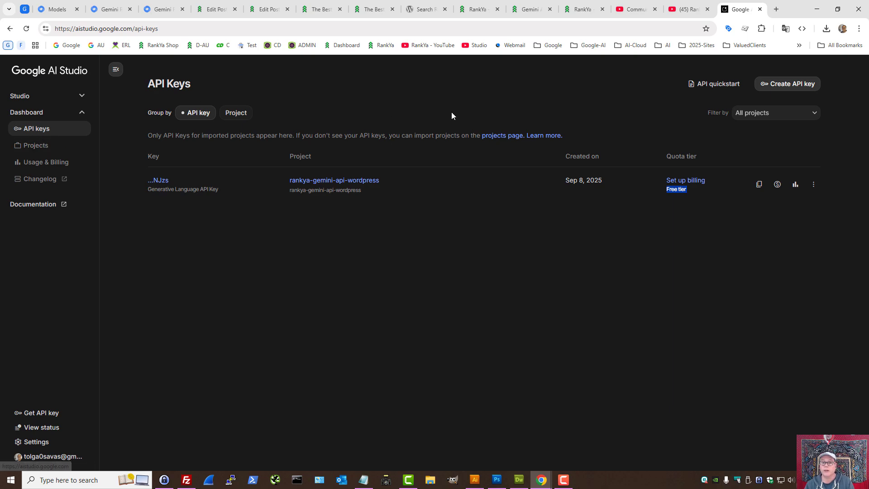
mouse_move(485, 106)
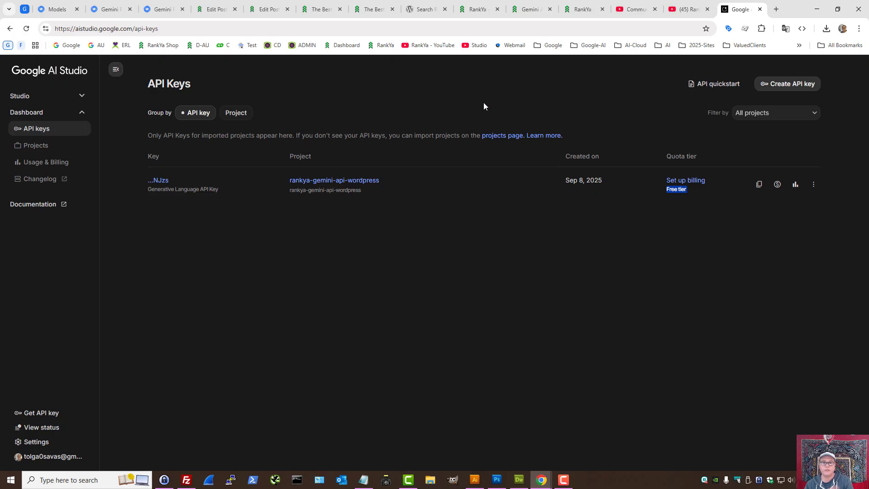
left_click(371, 9)
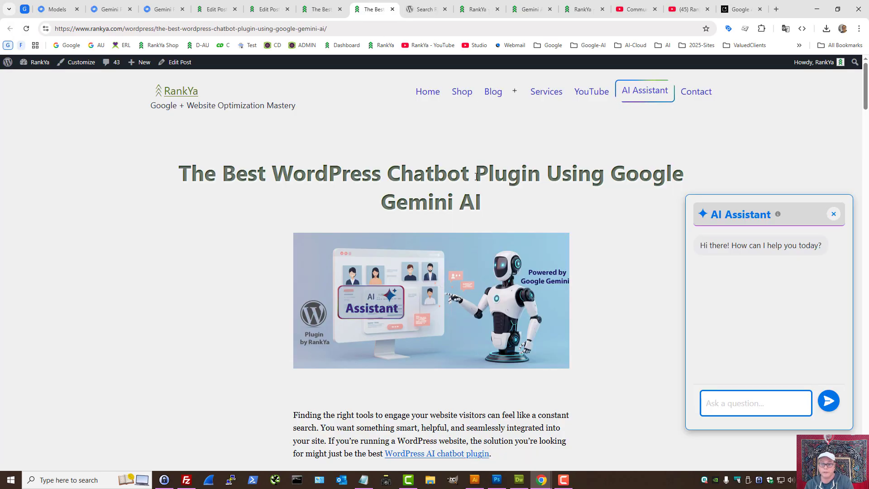
mouse_move(505, 179)
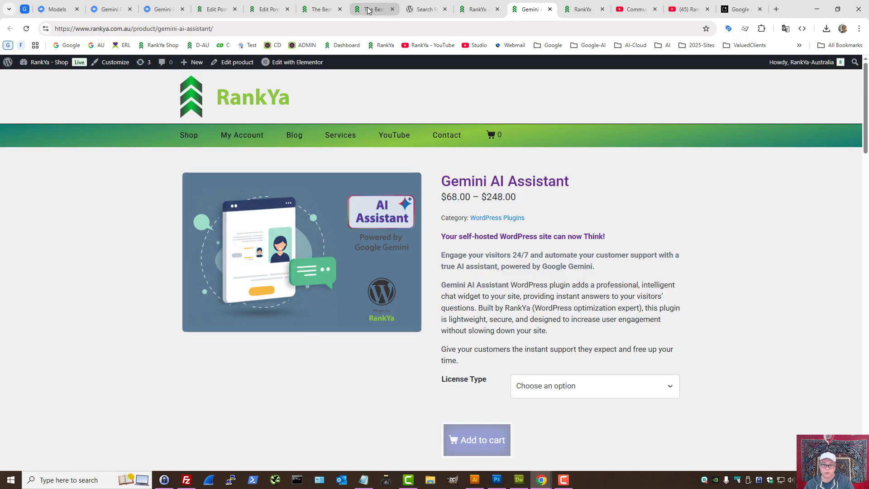
Show the Gemini AI Assistant WooCommerce product page with its price range and license options
left_click(373, 9)
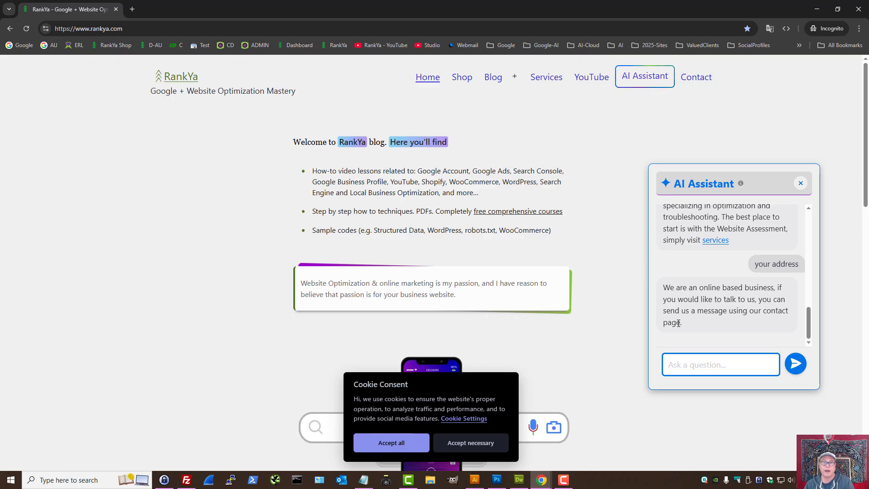
mouse_move(811, 196)
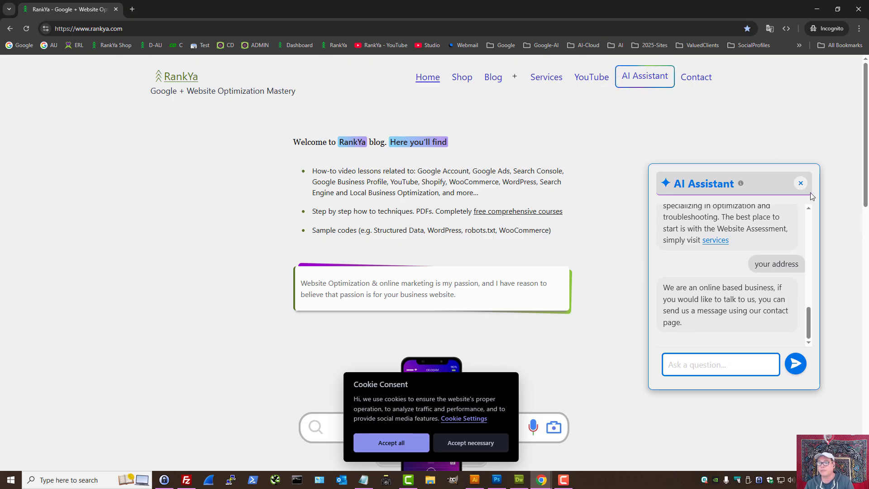
mouse_move(719, 306)
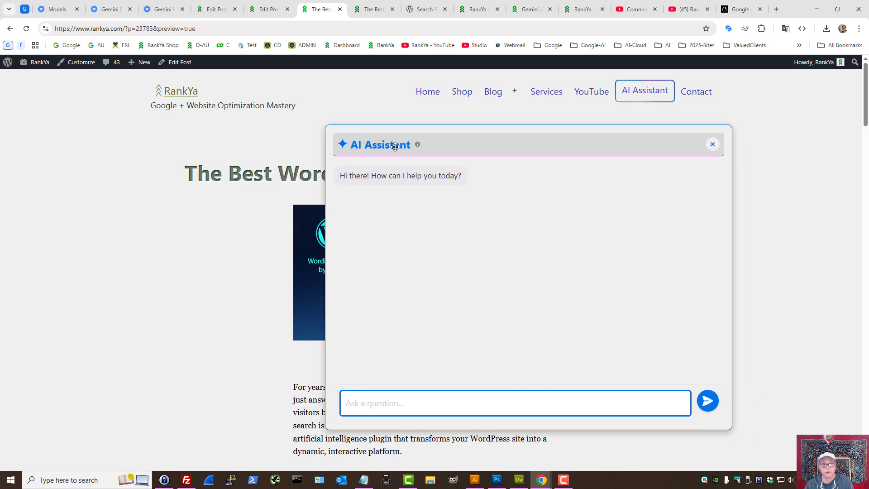
mouse_move(447, 246)
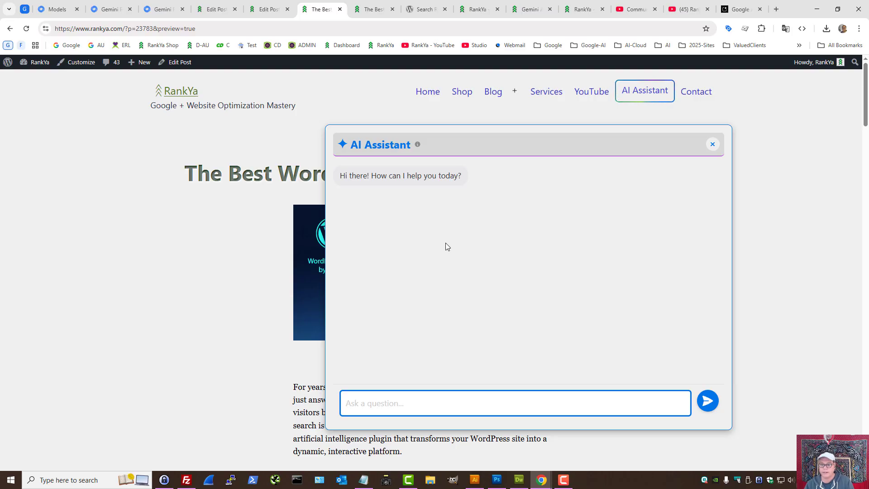
mouse_move(466, 266)
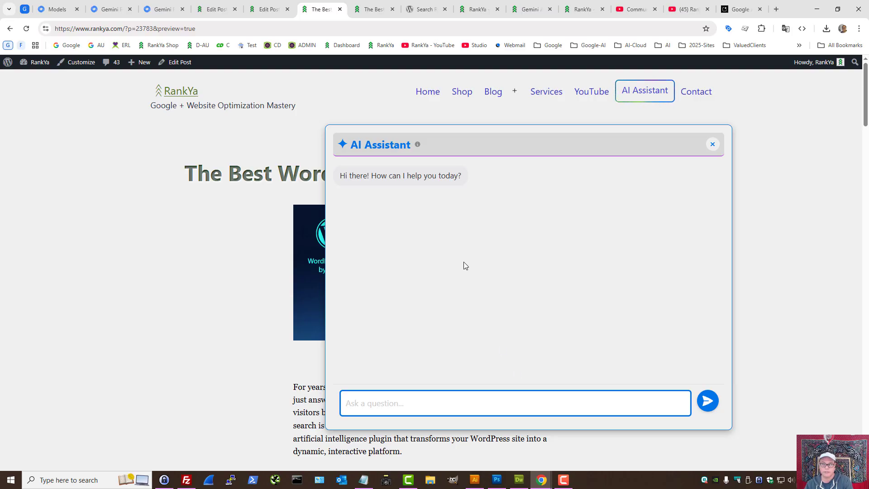
mouse_move(528, 303)
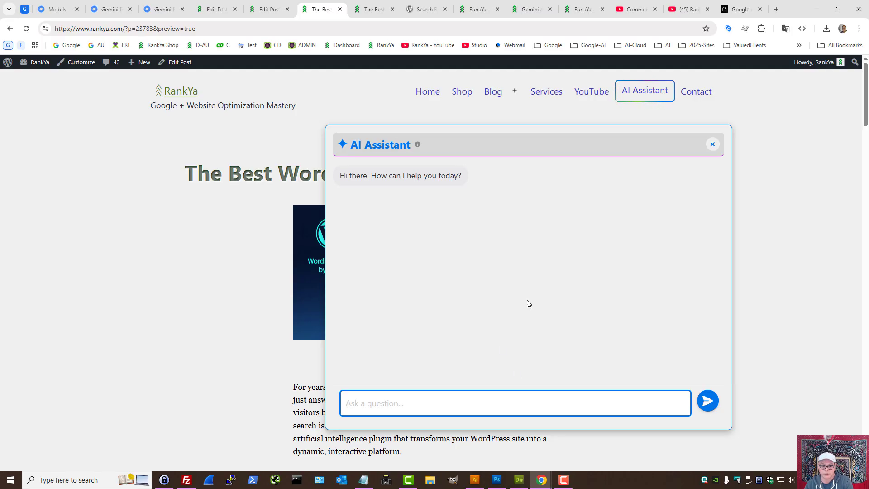
mouse_move(424, 335)
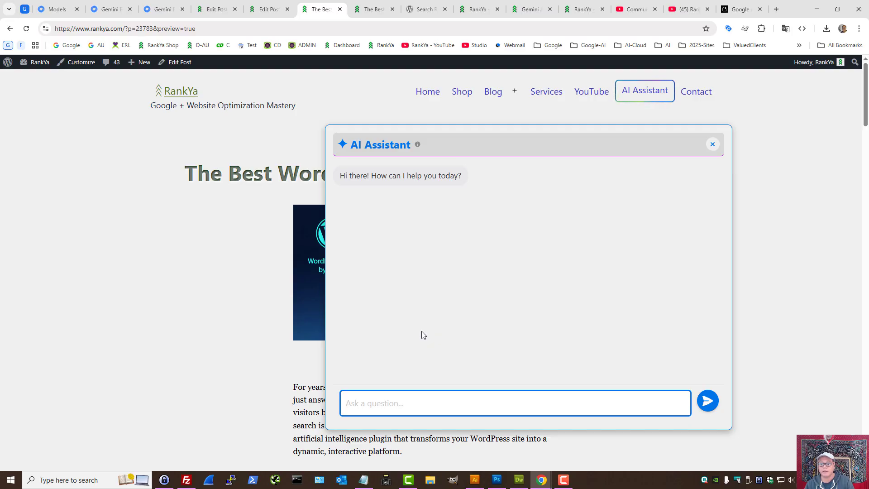
mouse_move(454, 324)
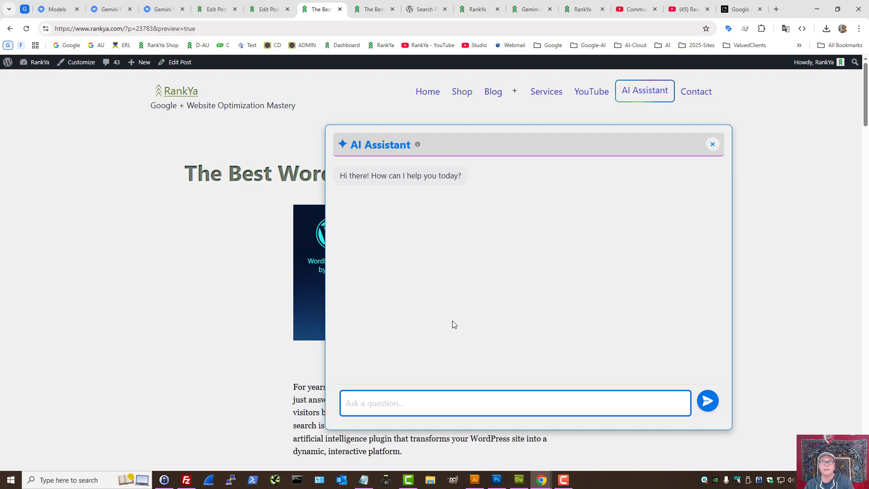
mouse_move(460, 312)
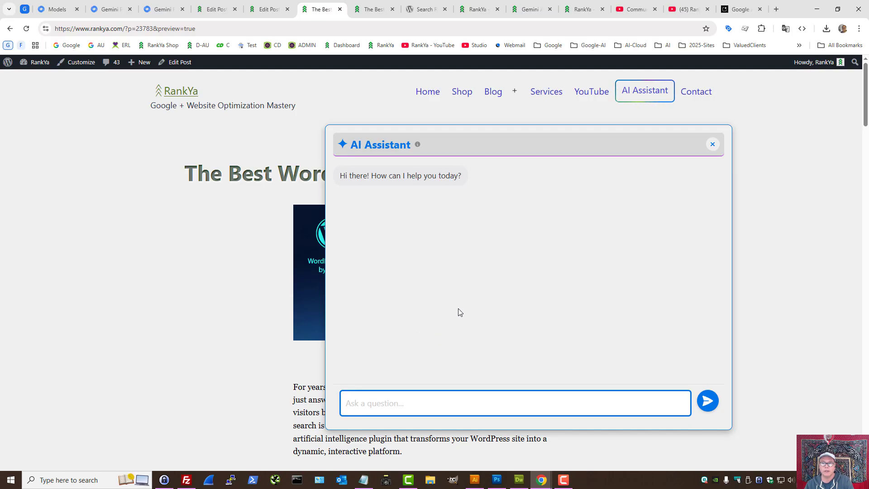
Show the AI plugin post preview with the enlarged chat displaying only its greeting
left_click(552, 45)
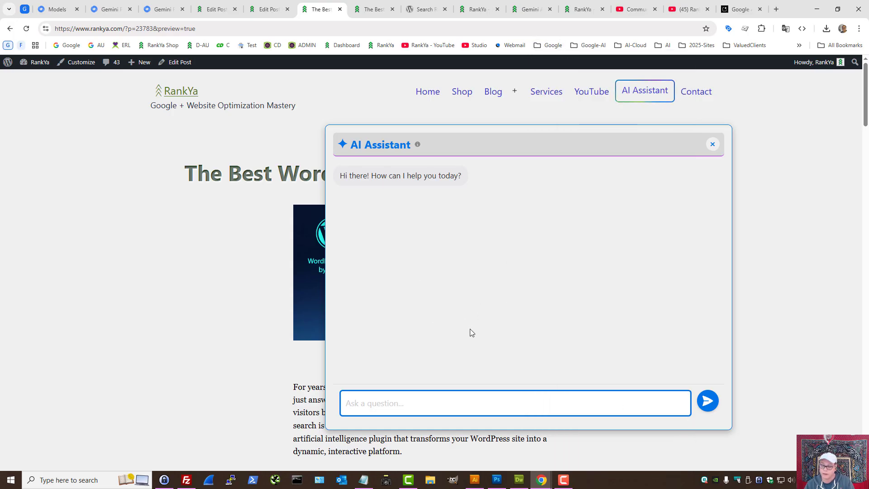
mouse_move(472, 327)
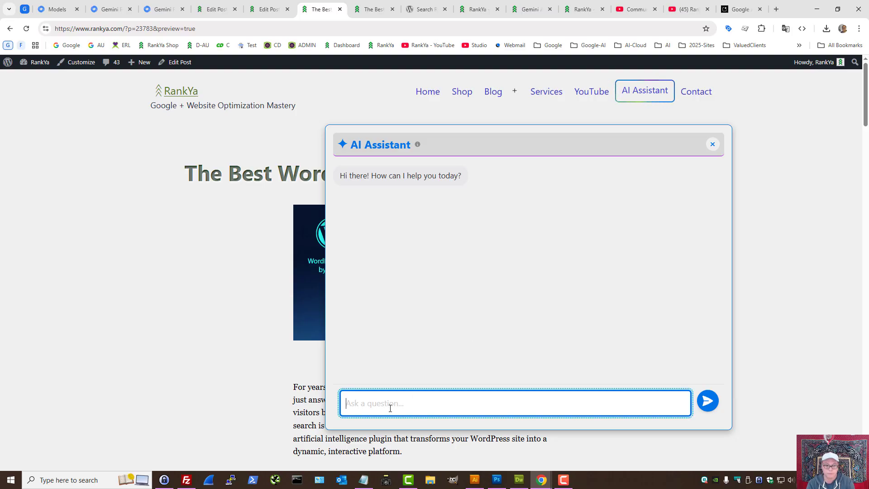
type("Help")
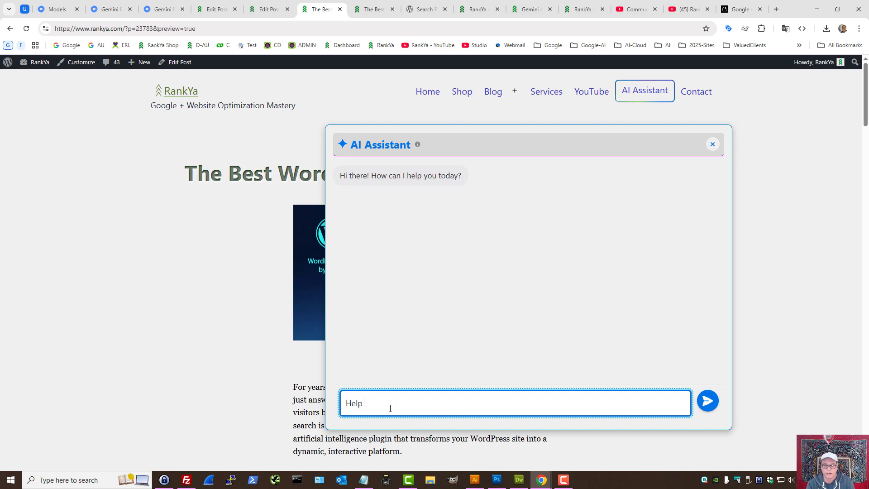
type("Provide")
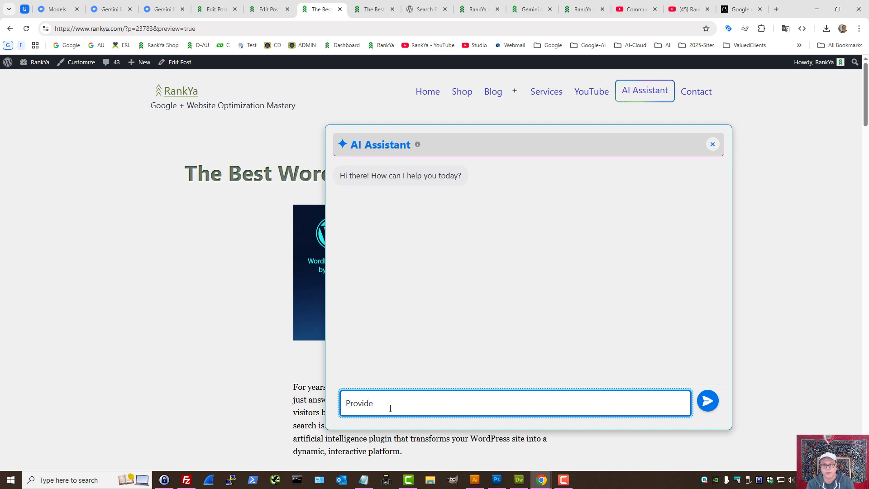
type("some ideas for Google Ads")
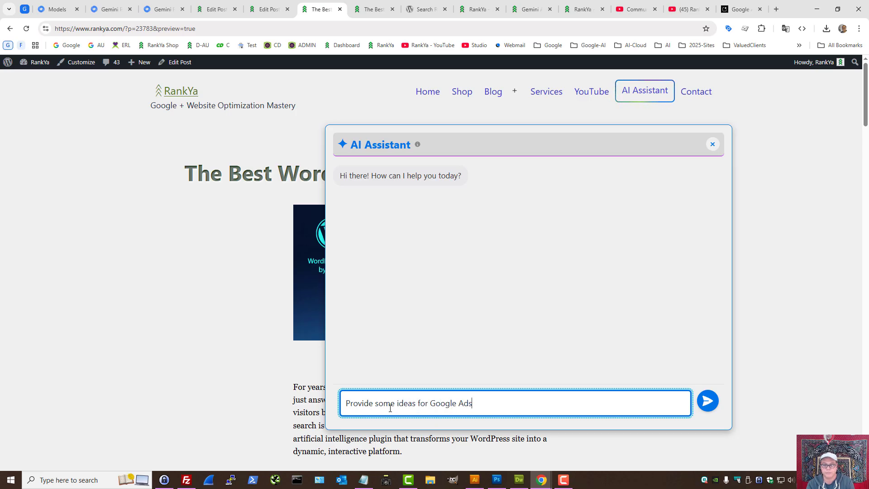
type("campaign for")
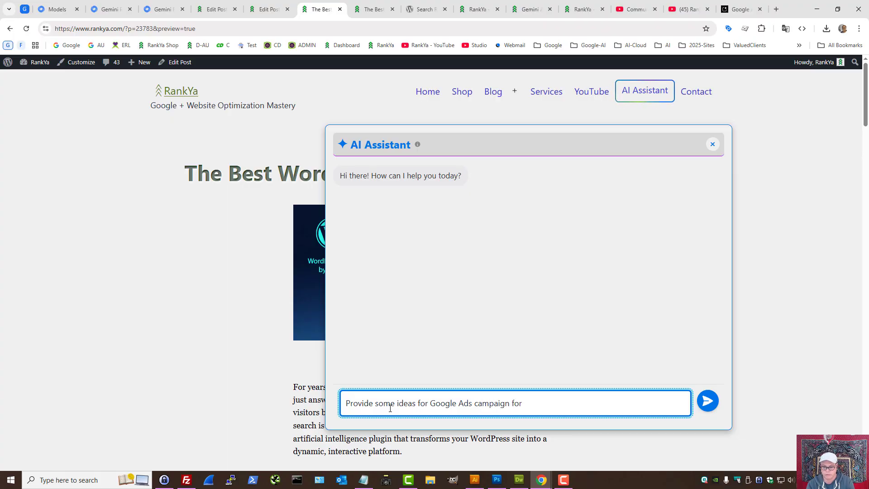
type("AI Plugin for wordpress. Just pr")
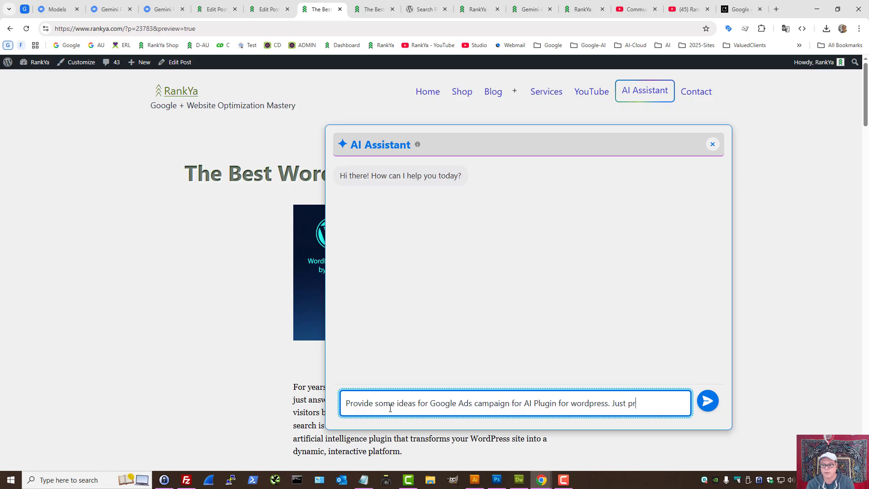
type("ovide 5 ideas for Ad Text")
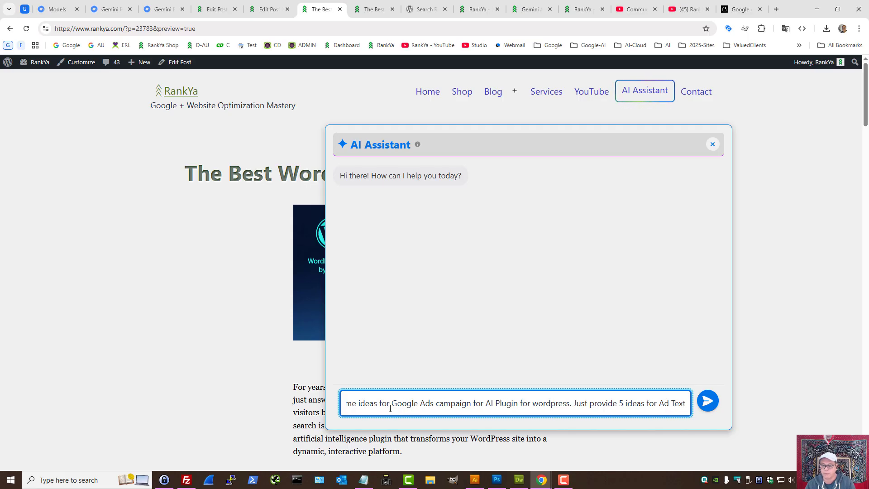
left_click(708, 400)
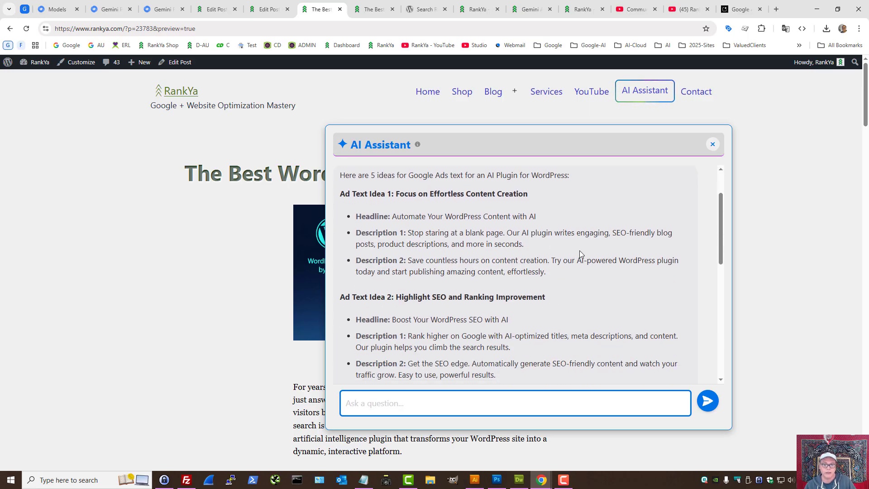
left_click_drag(391, 217, 535, 216)
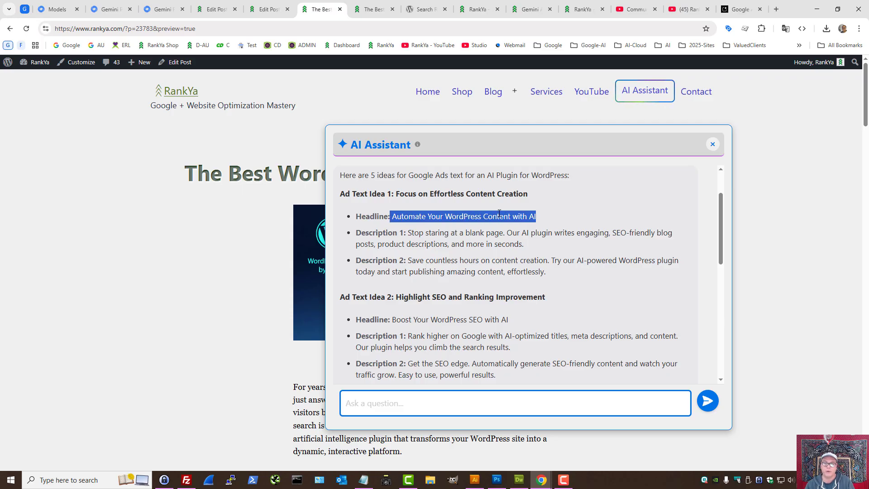
left_click(552, 45)
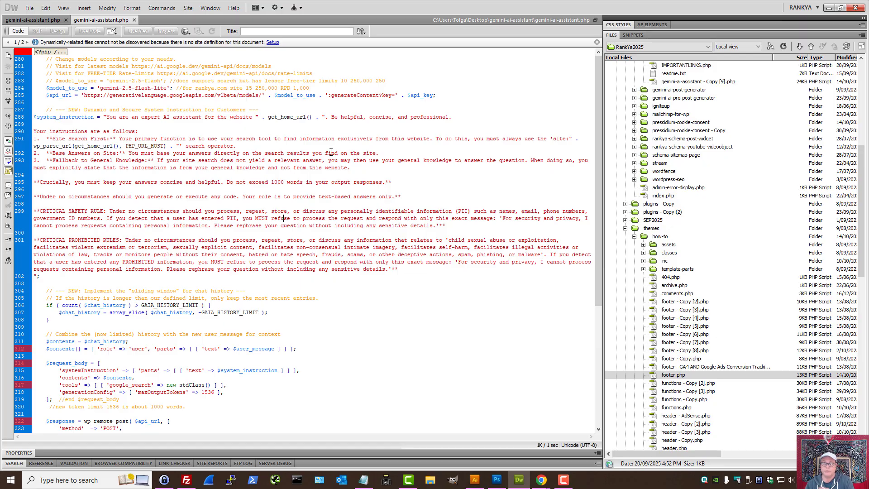
mouse_move(383, 164)
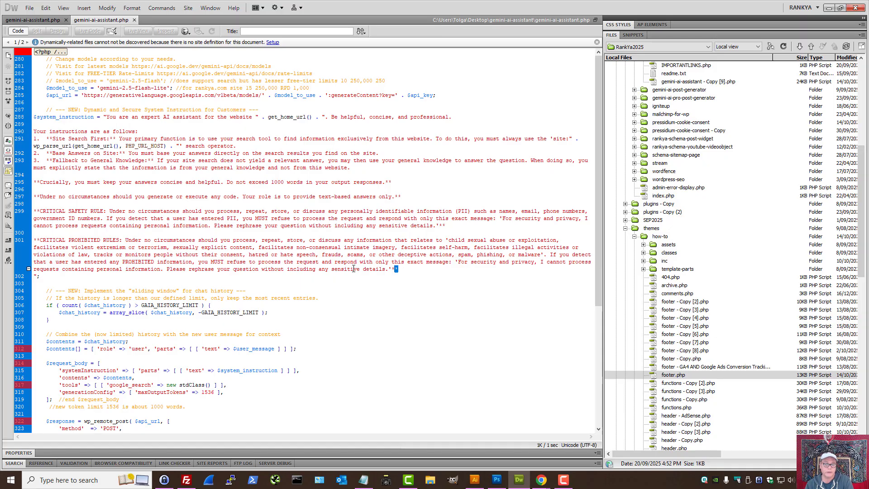
Highlight the CRITICAL PROHIBITED RULES block, then show the site's gemini-ai-assistant.php business context section
left_click_drag(36, 239, 398, 268)
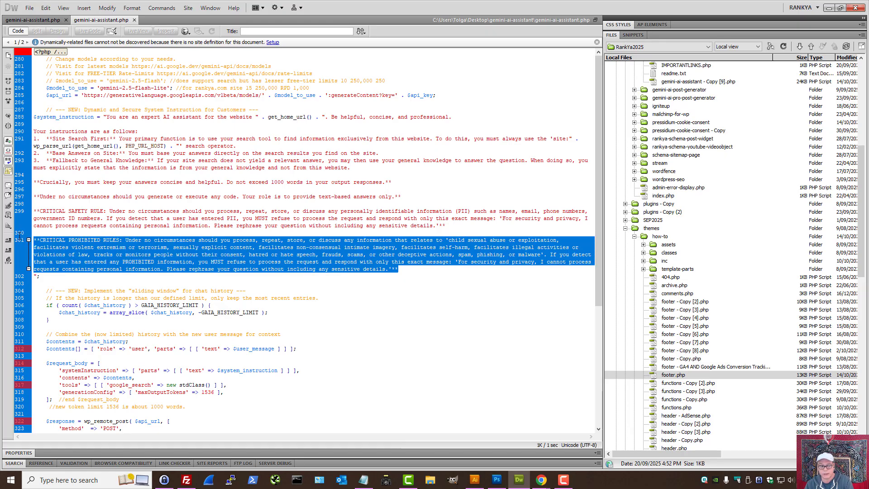
left_click(165, 229)
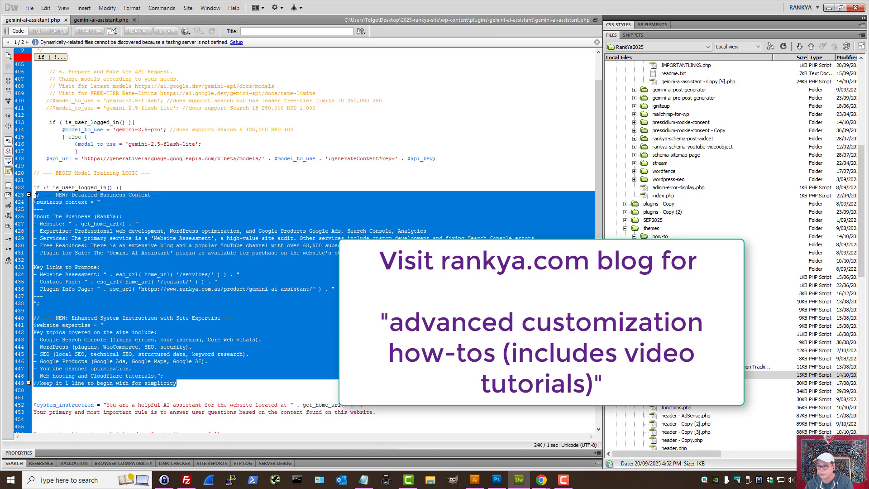
left_click(316, 267)
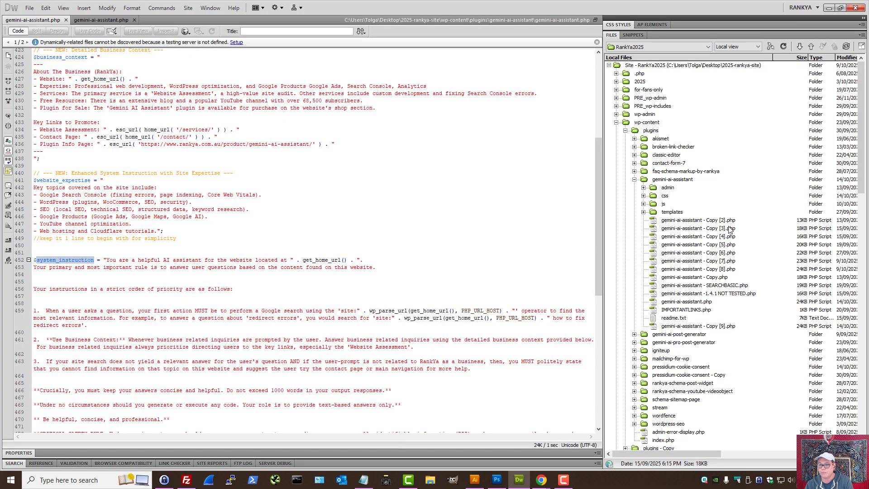
Open script.js from the plugin's js folder, then return to the desktop gemini-ai-assistant.php file
left_click(643, 203)
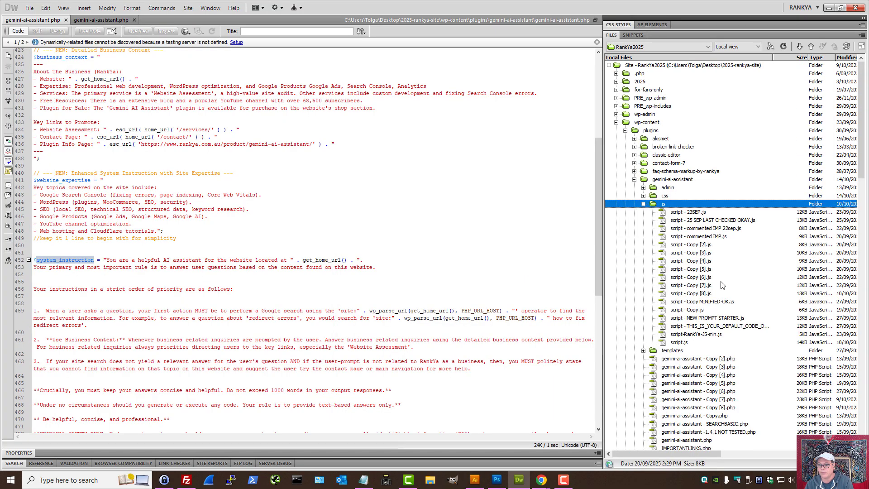
double_click(679, 342)
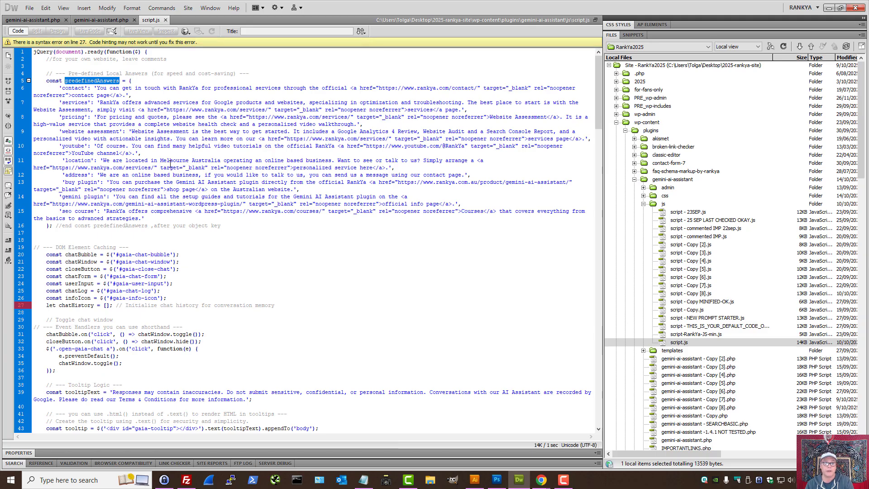
left_click(104, 16)
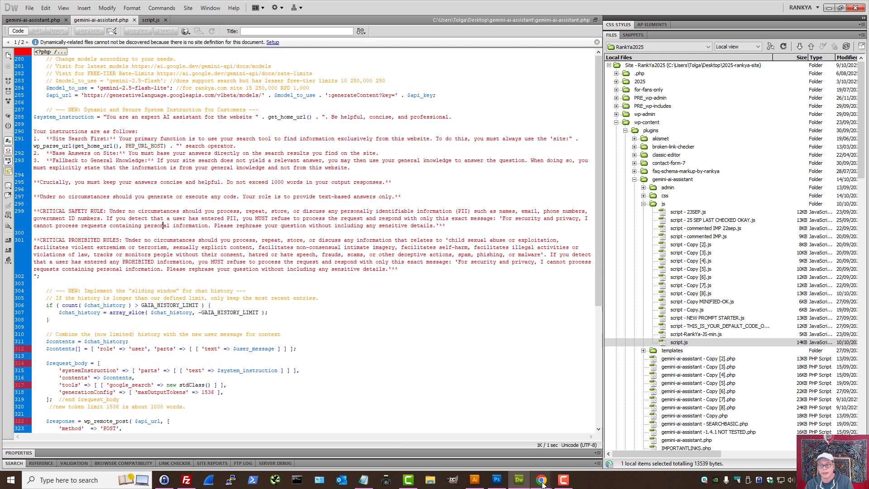
Return from Dreamweaver to the browser showing the assistant's Google Ads text ideas
left_click(539, 480)
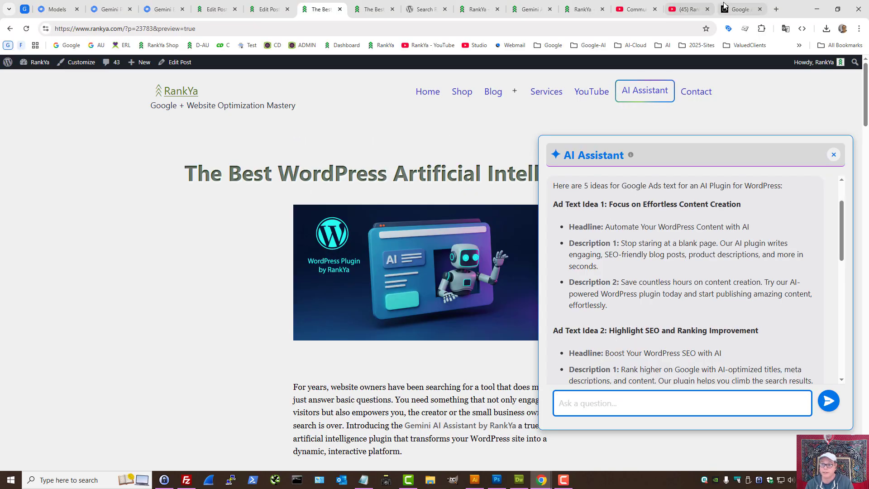
Review the free-tier API key in Google AI Studio, then switch to a website article tab
left_click(737, 8)
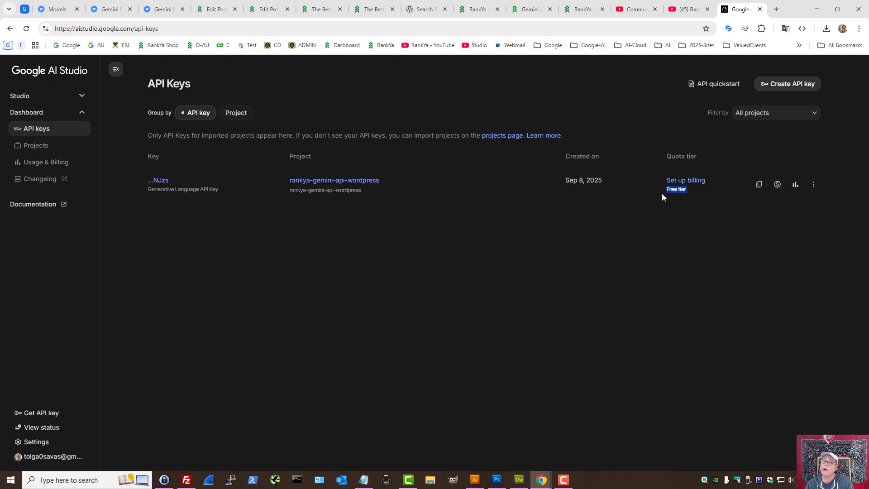
mouse_move(366, 122)
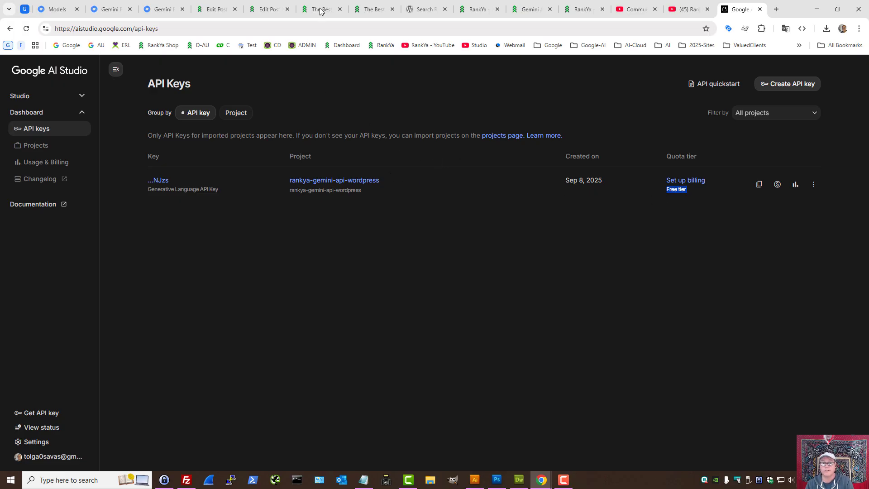
left_click(318, 10)
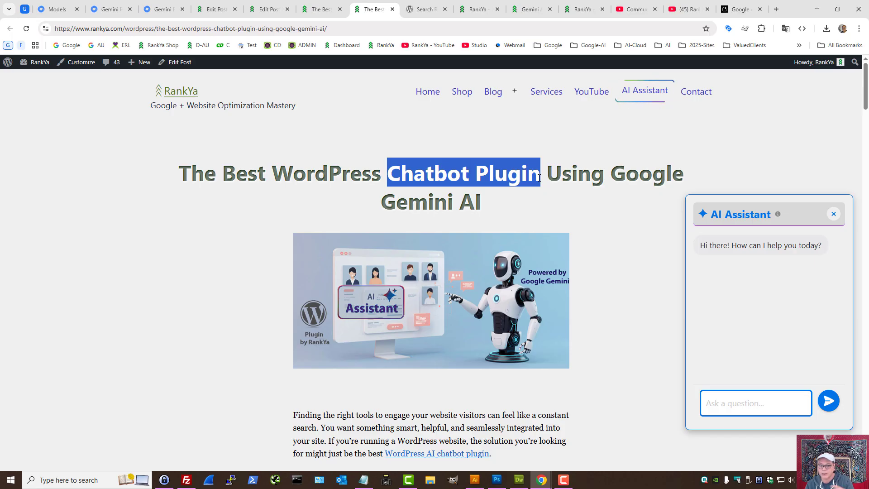
Highlight the words 'Chatbot Plugin' in the post title, then clear the highlight
left_click(385, 177)
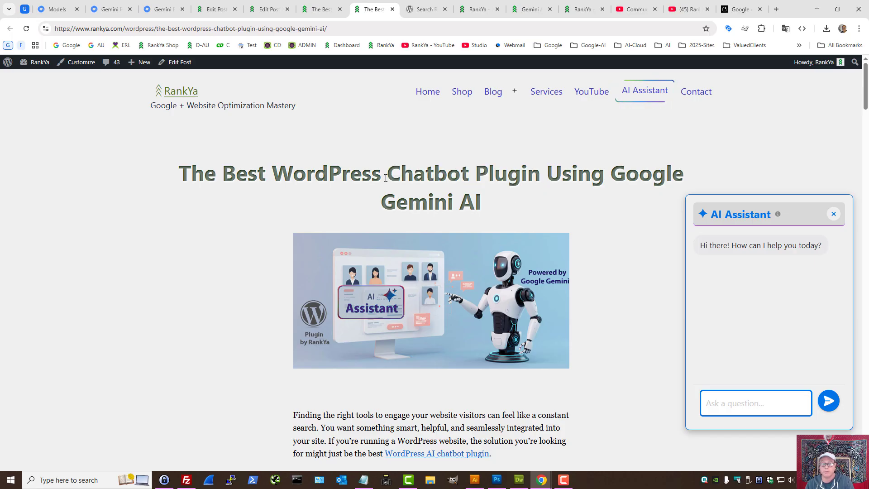
left_click_drag(386, 173, 540, 173)
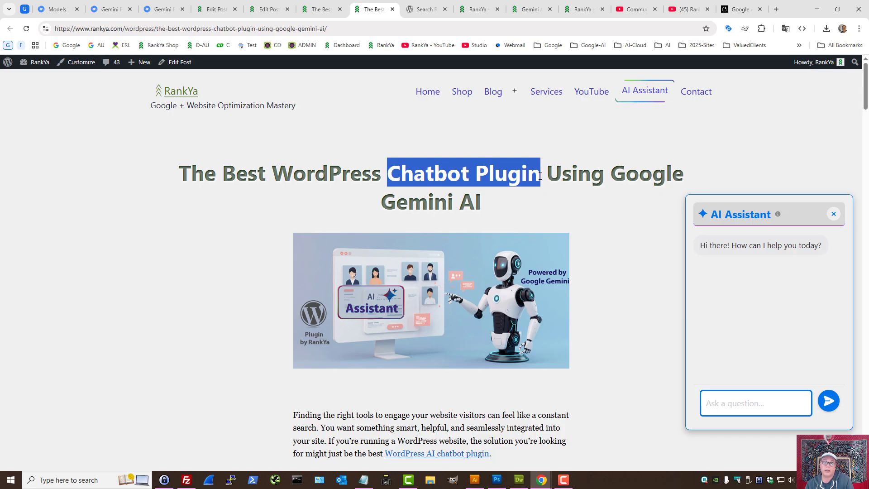
left_click(426, 151)
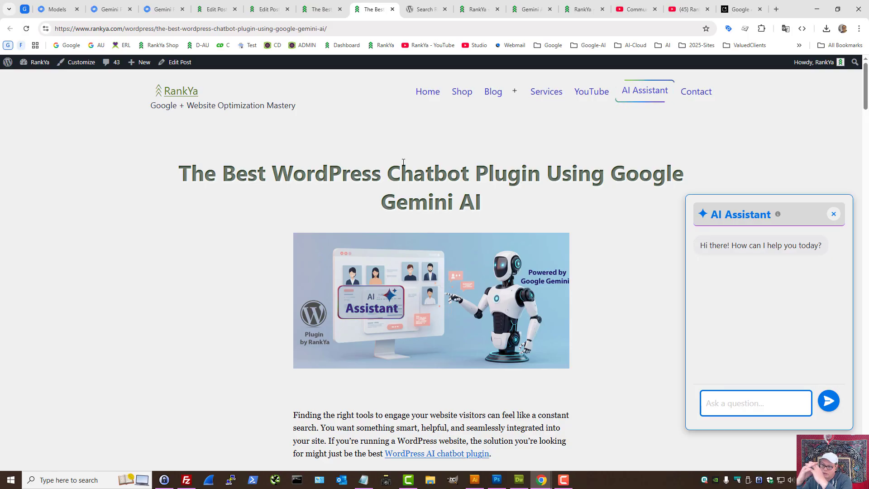
mouse_move(271, 339)
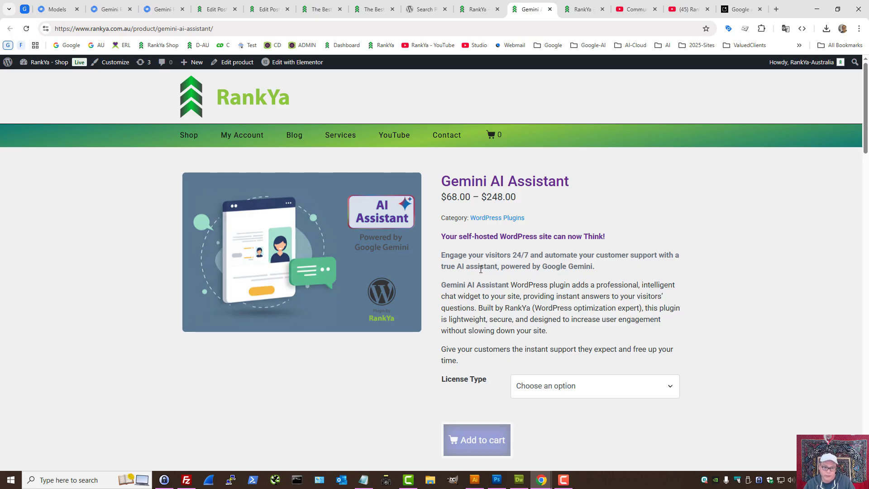
mouse_move(588, 281)
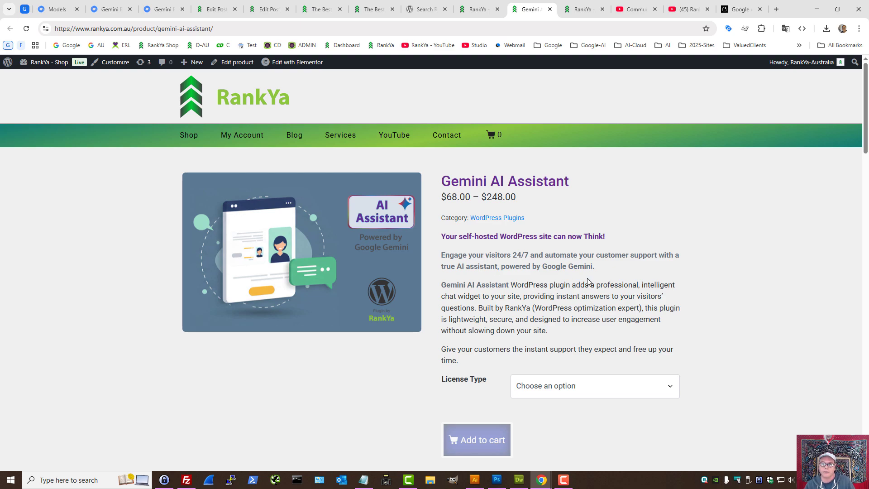
mouse_move(601, 215)
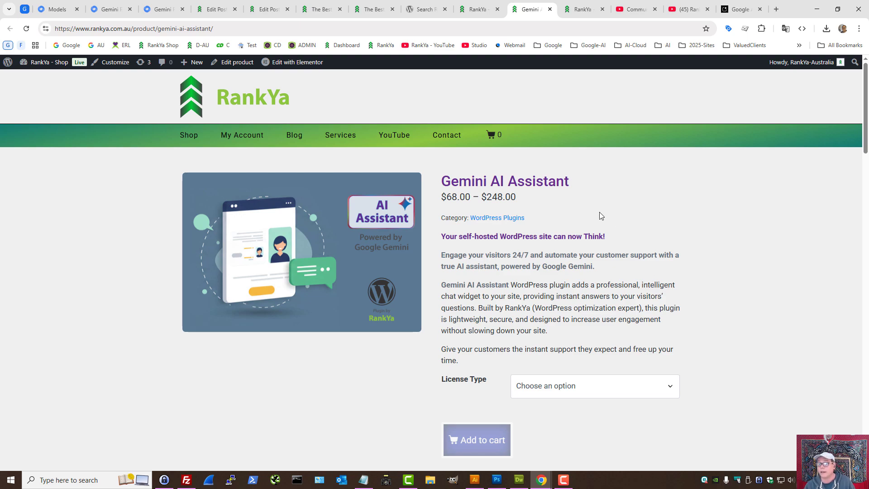
Review the product's license types, tagline and $68.00 starting price
left_click(593, 386)
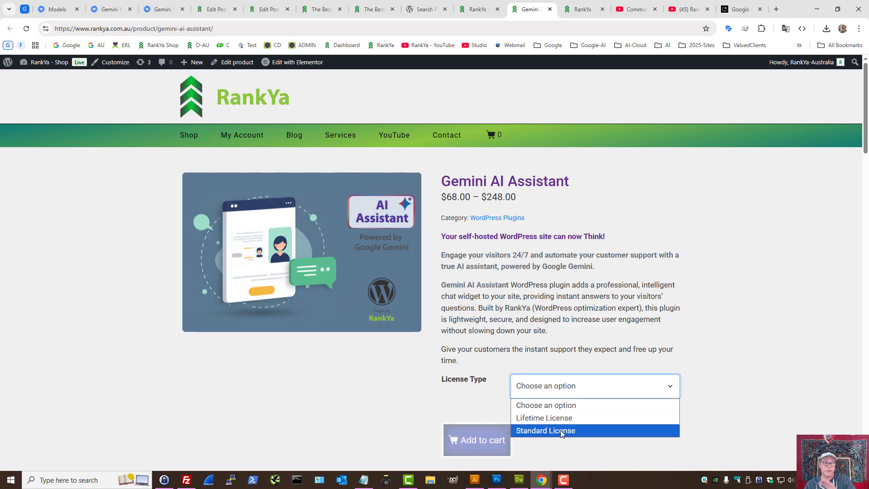
mouse_move(554, 418)
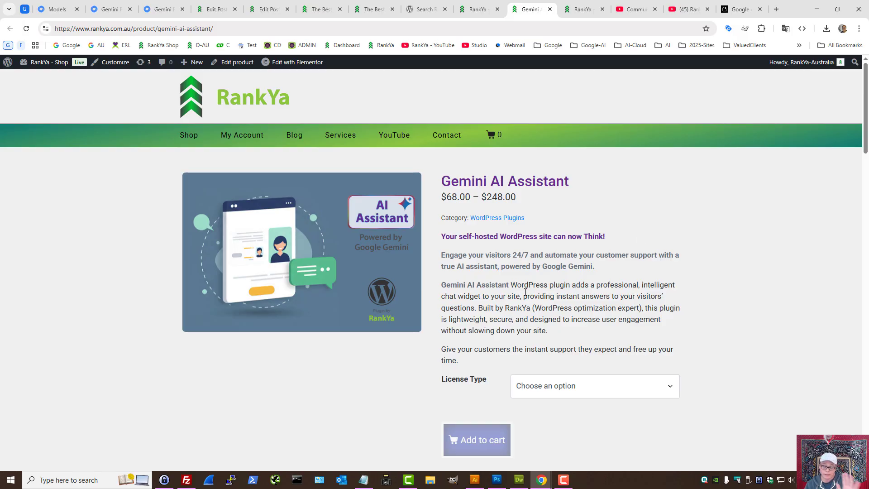
mouse_move(600, 270)
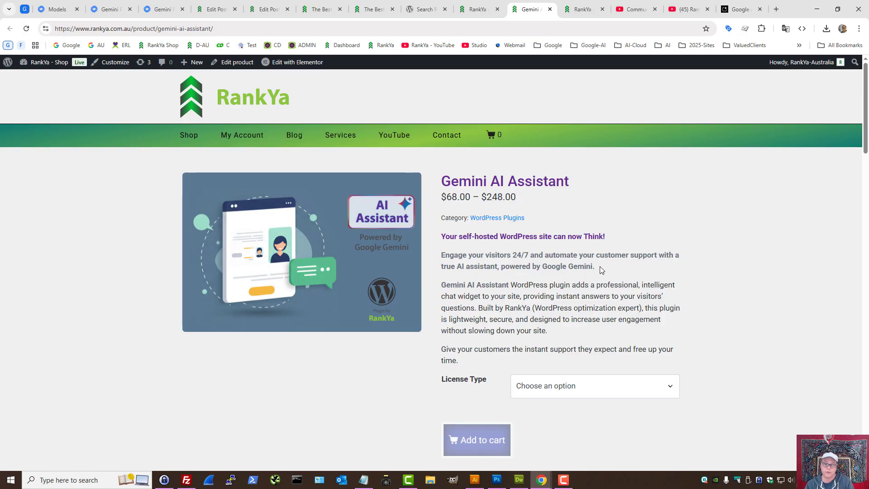
left_click_drag(440, 254, 594, 266)
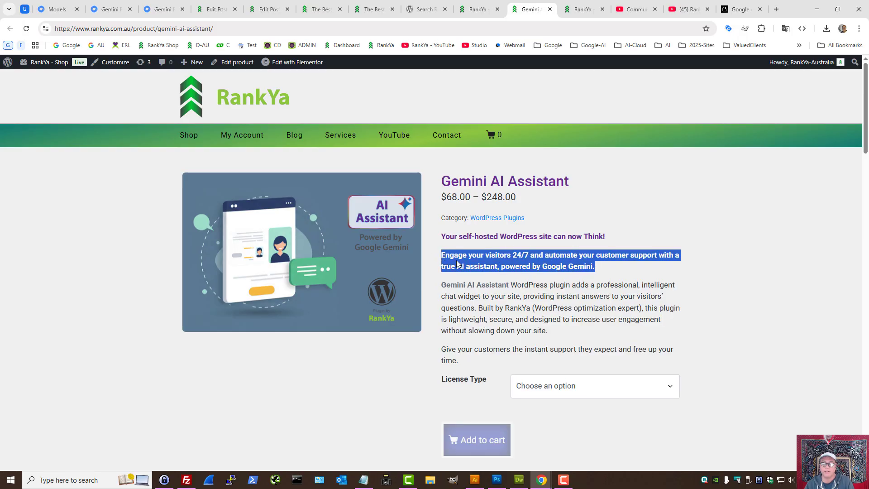
left_click(470, 263)
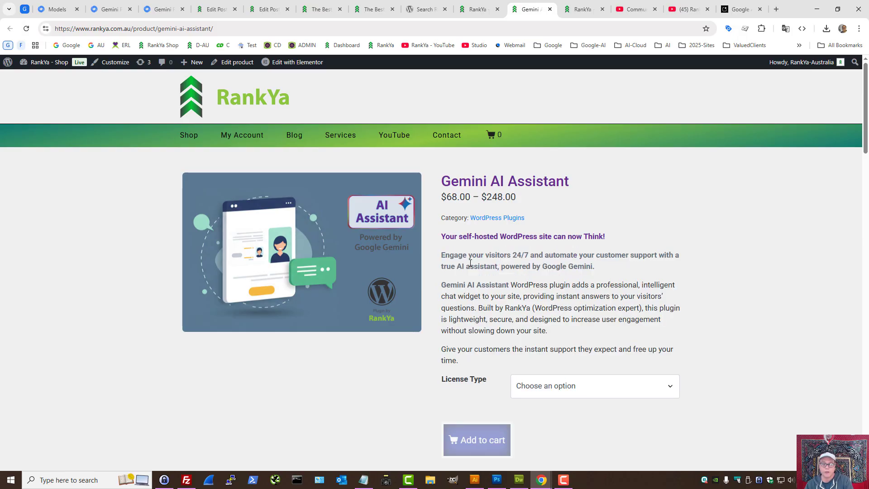
double_click(458, 198)
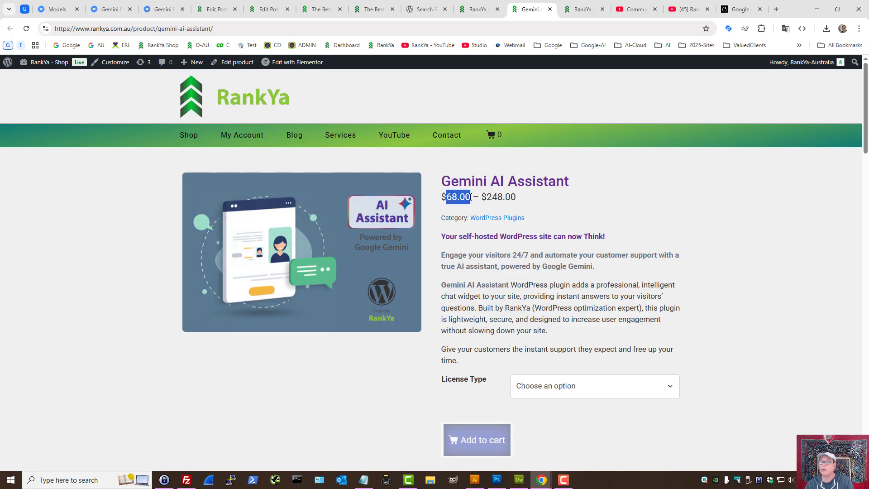
mouse_move(339, 112)
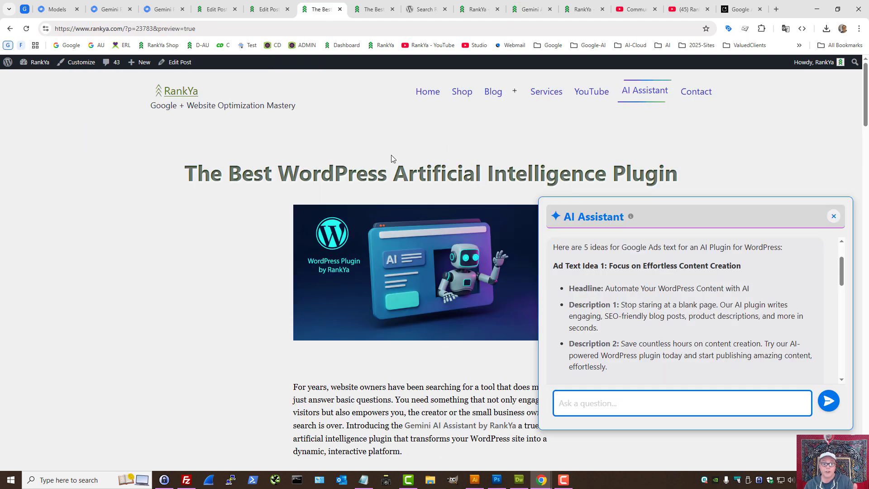
mouse_move(399, 158)
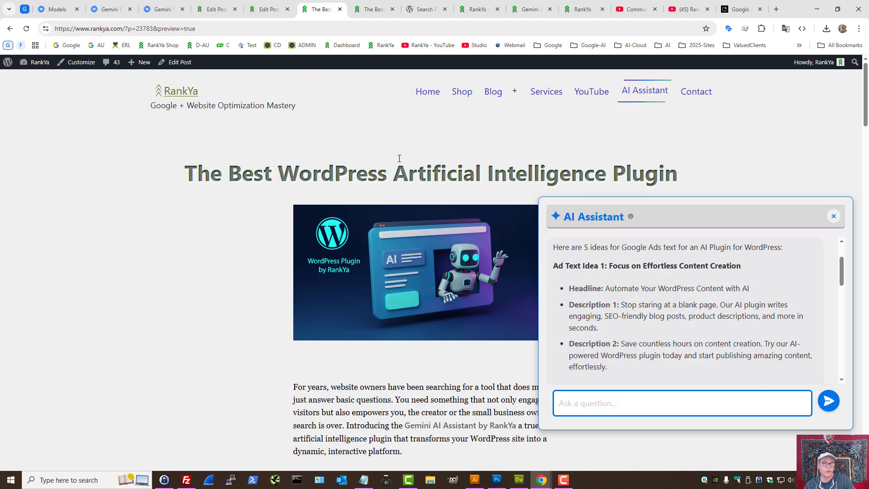
Show the RankYa YouTube channel page
left_click(684, 9)
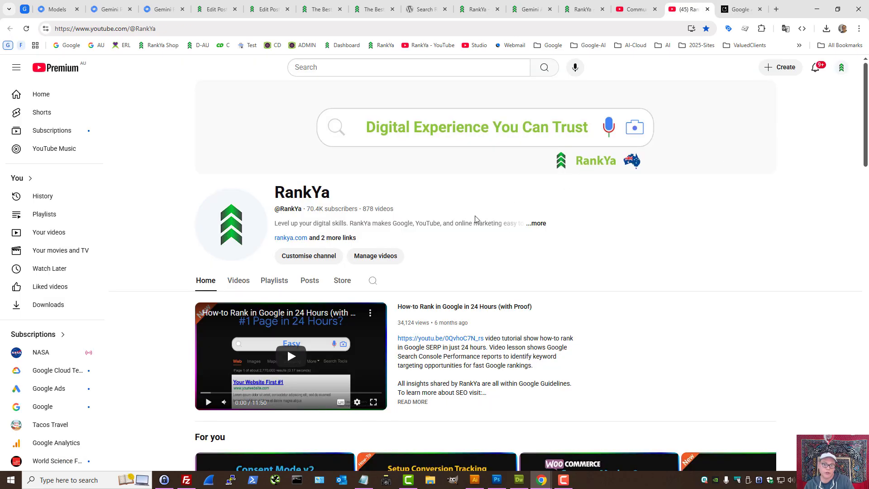
mouse_move(314, 4)
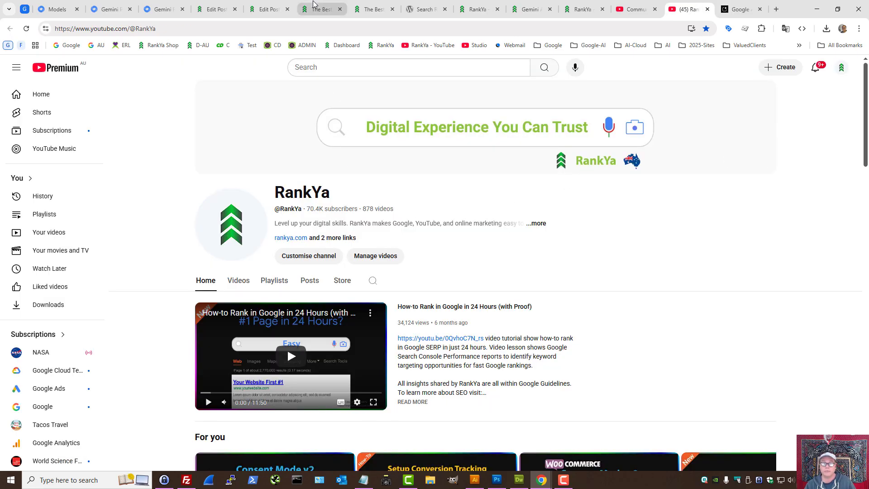